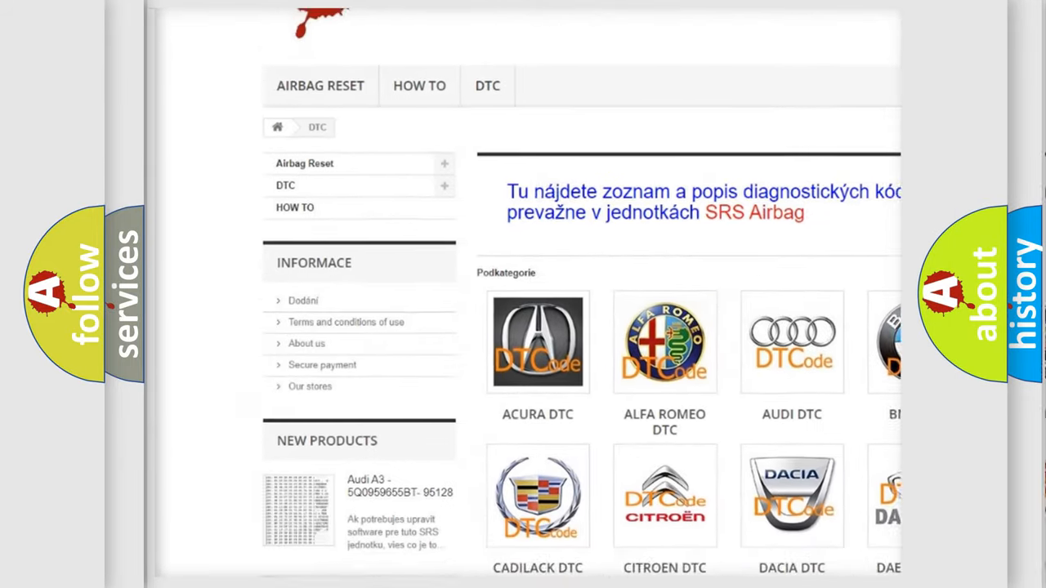
scroll(down, 3)
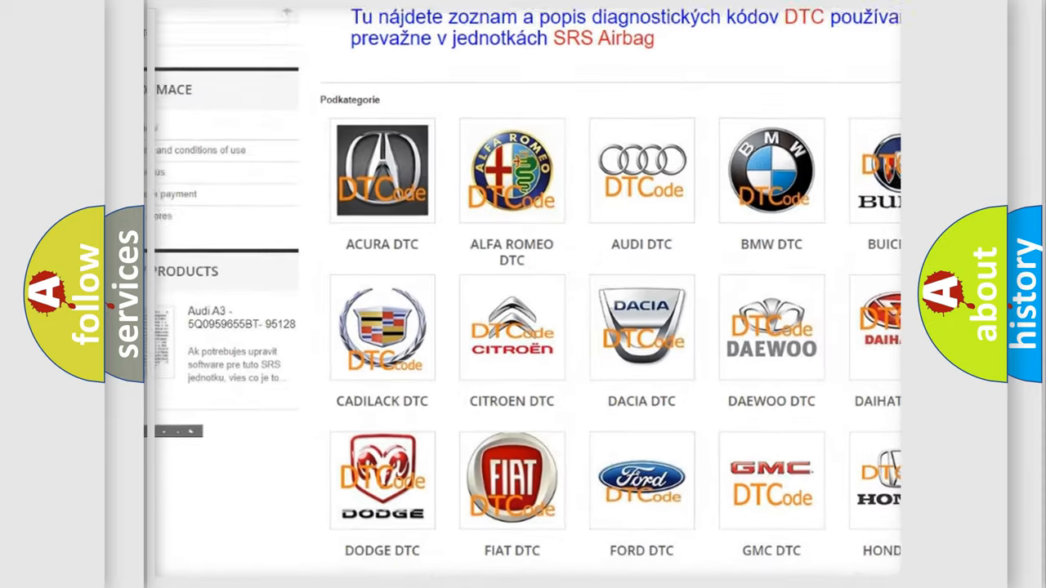
scroll(down, 3)
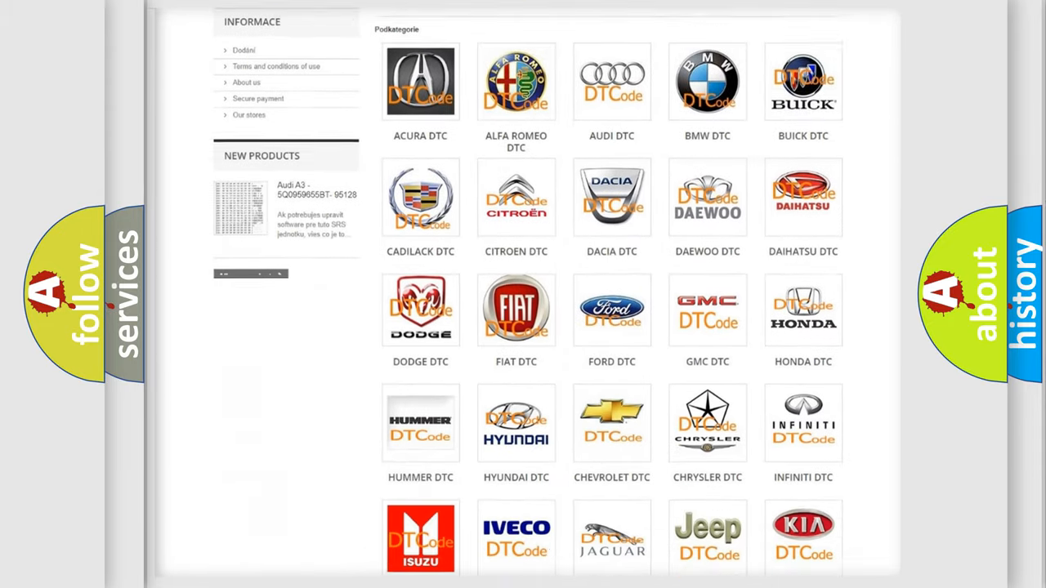
scroll(down, 3)
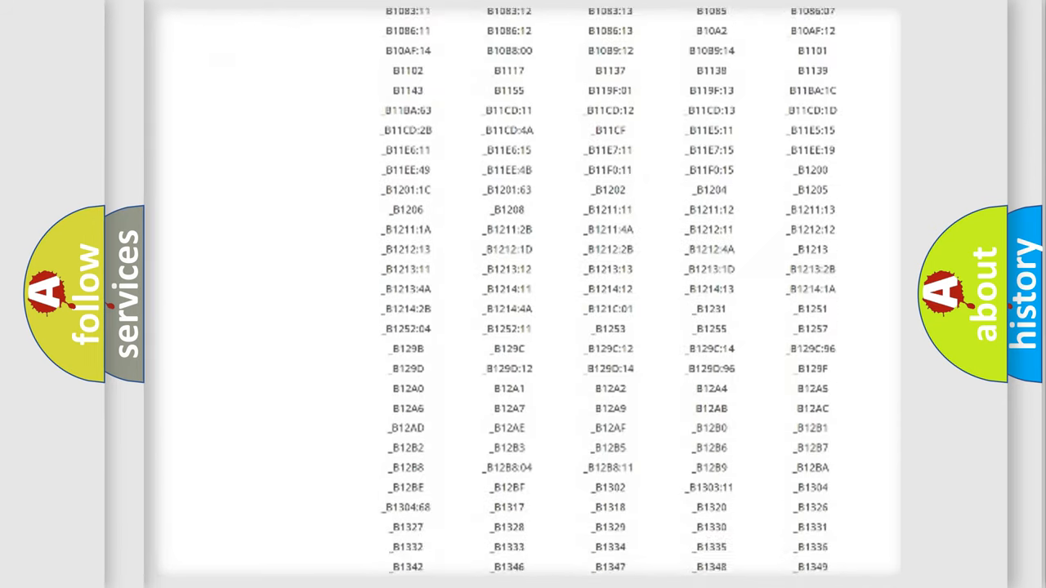
scroll(down, 3)
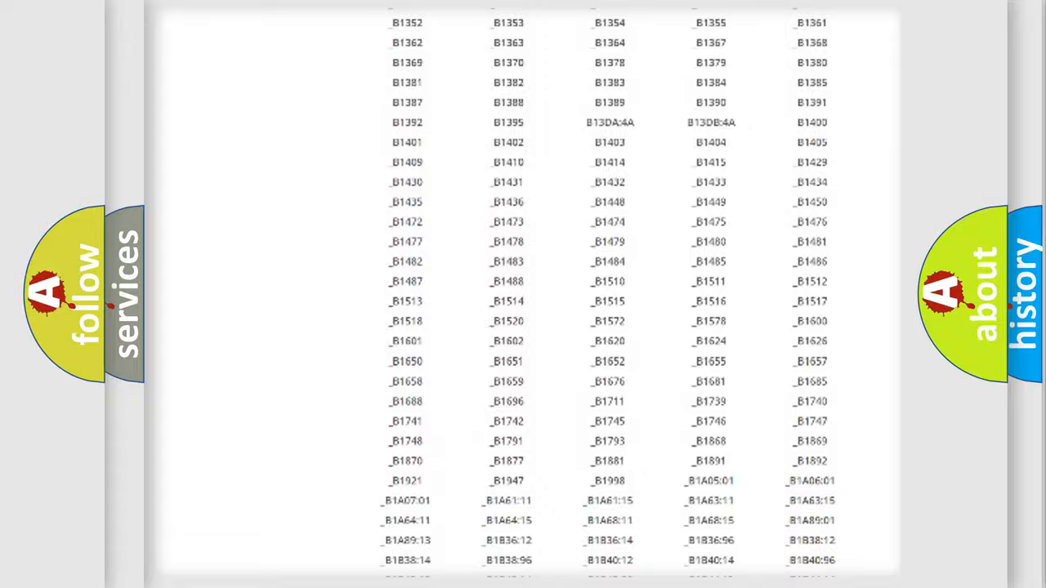